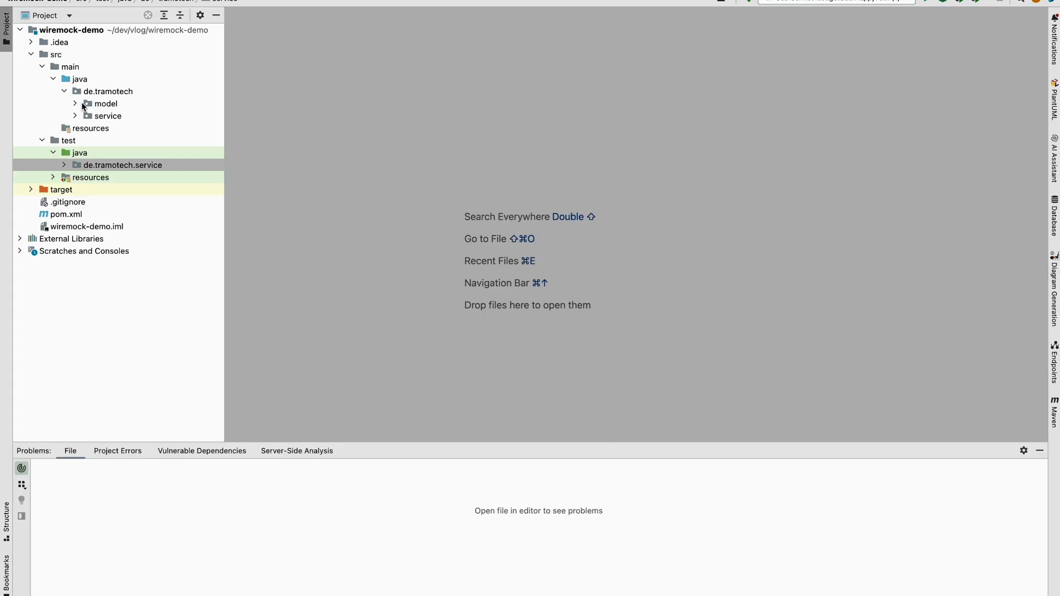
Step: Expand the model package and open the User class in the editor
{"action": "left_click", "coordinate": [75, 103]}
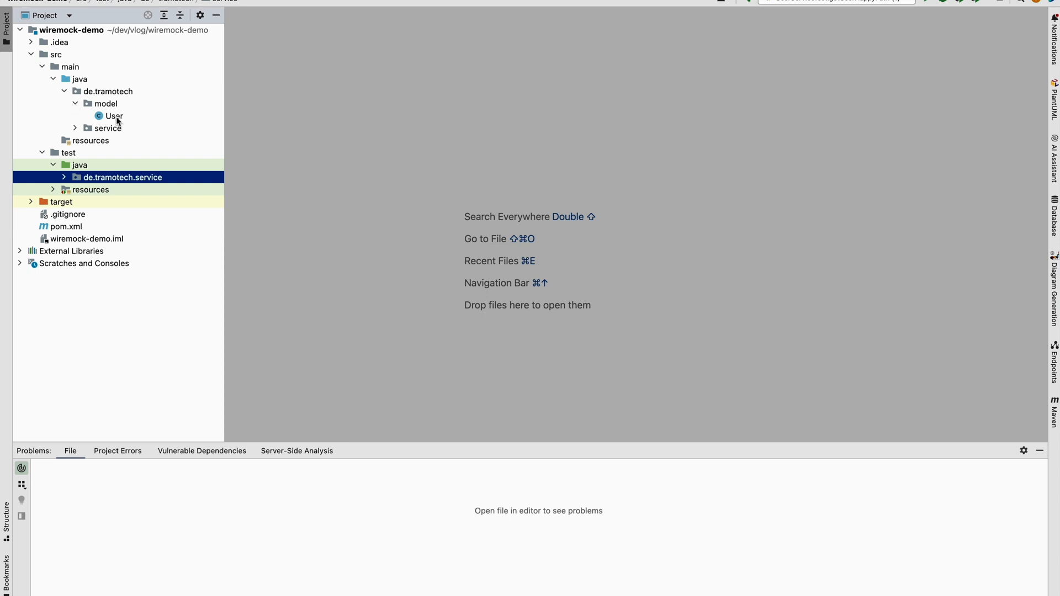
{"action": "double_click", "coordinate": [114, 116]}
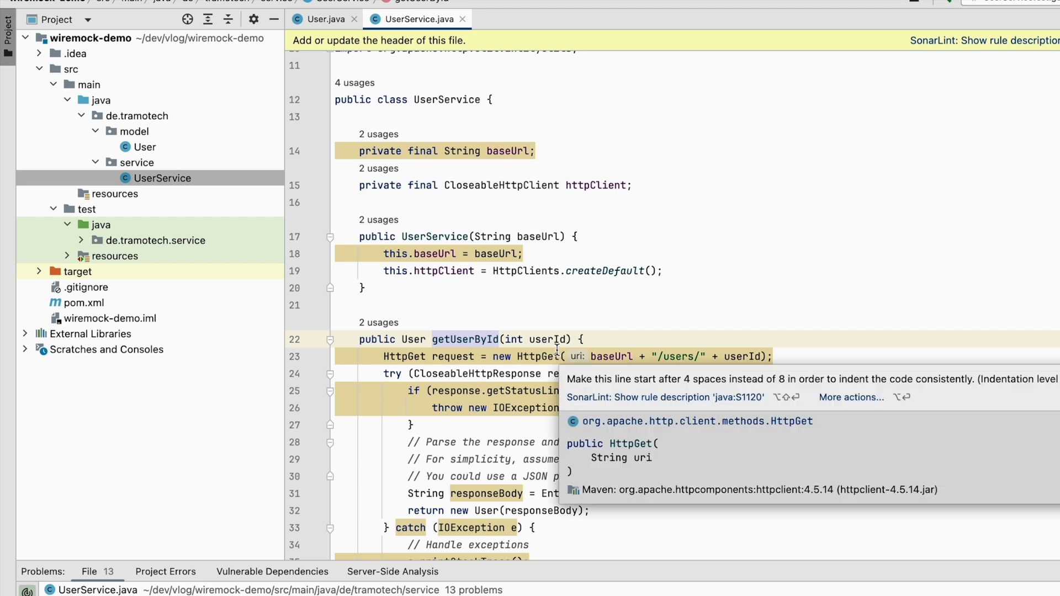
{"action": "mouse_move", "coordinate": [467, 339]}
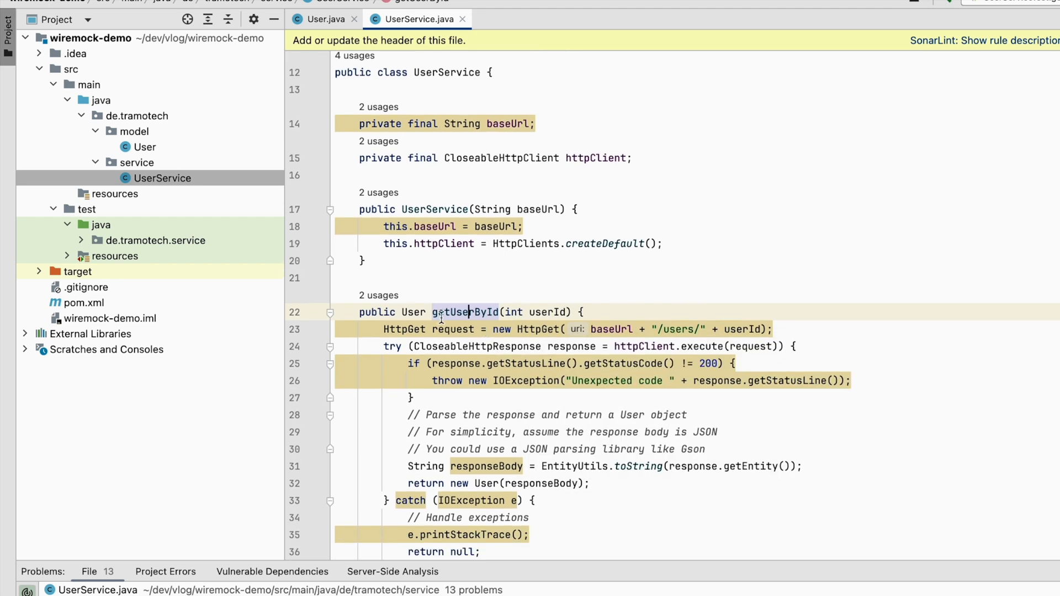
{"action": "mouse_move", "coordinate": [465, 311]}
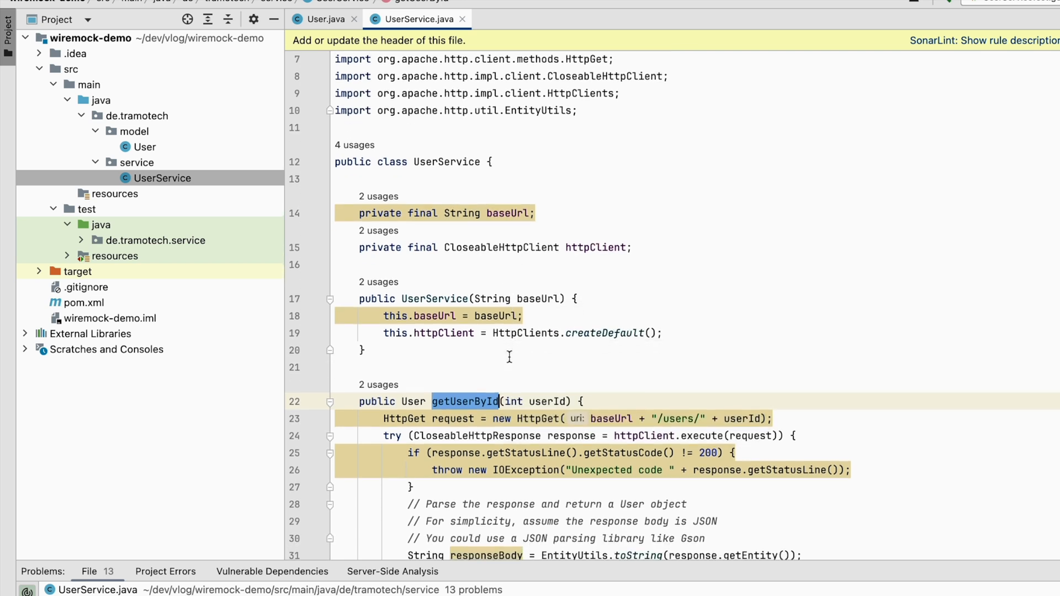
Step: Expand the de.tramotech.service test package to list HttpTestUtils, UserServiceMockitoTest and UserServiceTest
{"action": "scroll", "scroll_direction": "down", "scroll_amount": 3}
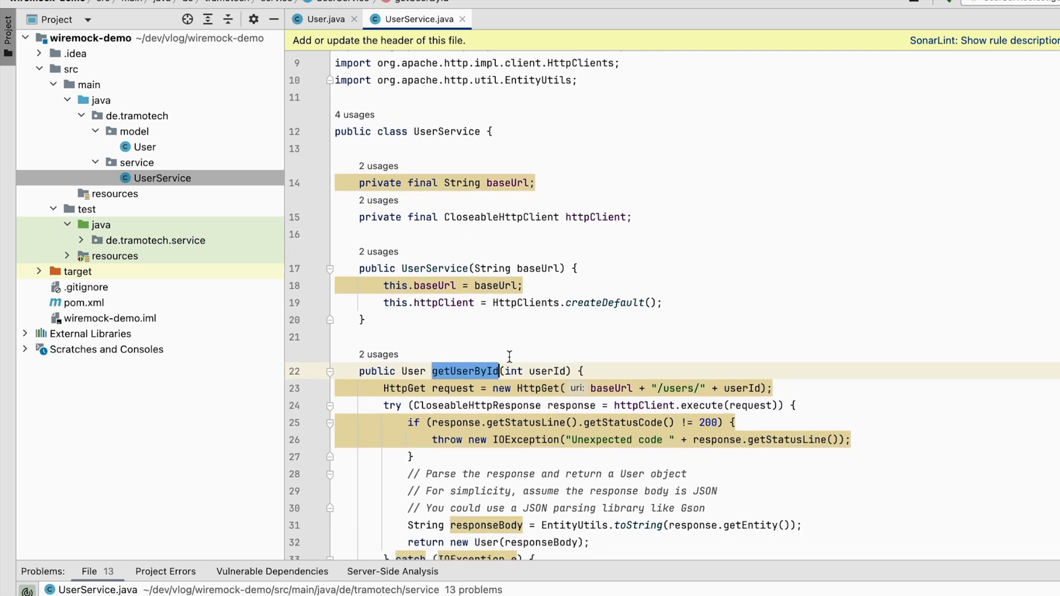
{"action": "left_click", "coordinate": [81, 239]}
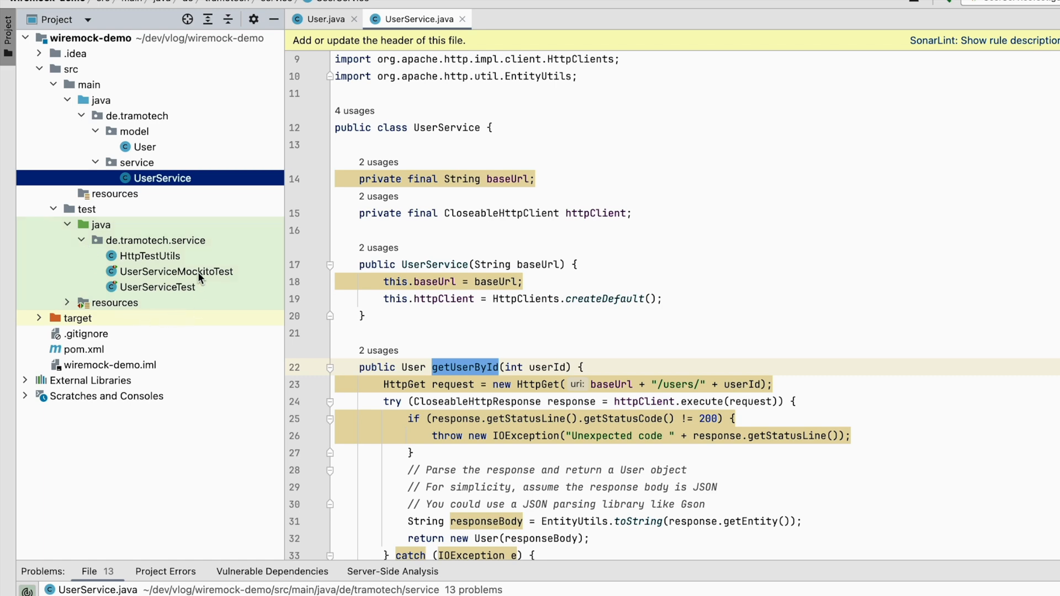
Step: Open UserServiceMockitoTest and review its mocked HTTP client setup
{"action": "double_click", "coordinate": [176, 271]}
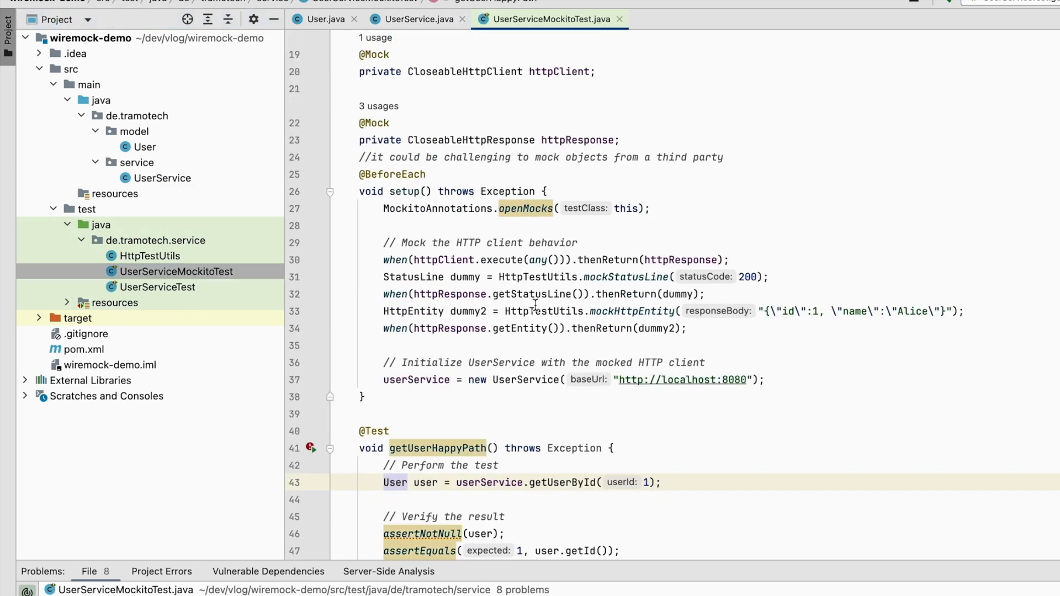
{"action": "scroll", "scroll_direction": "down", "scroll_amount": 3}
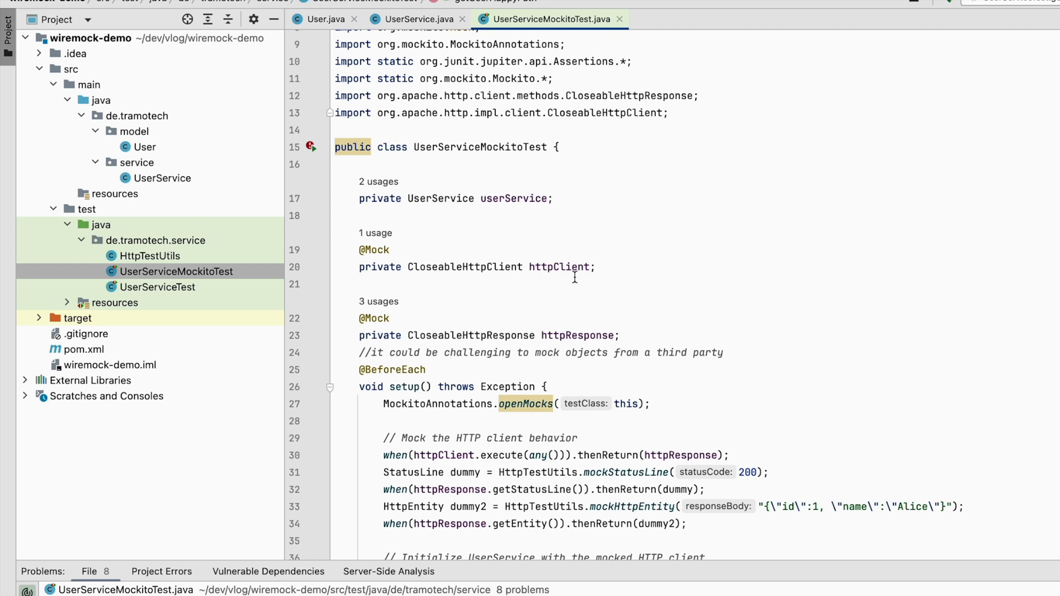
{"action": "mouse_move", "coordinate": [557, 276]}
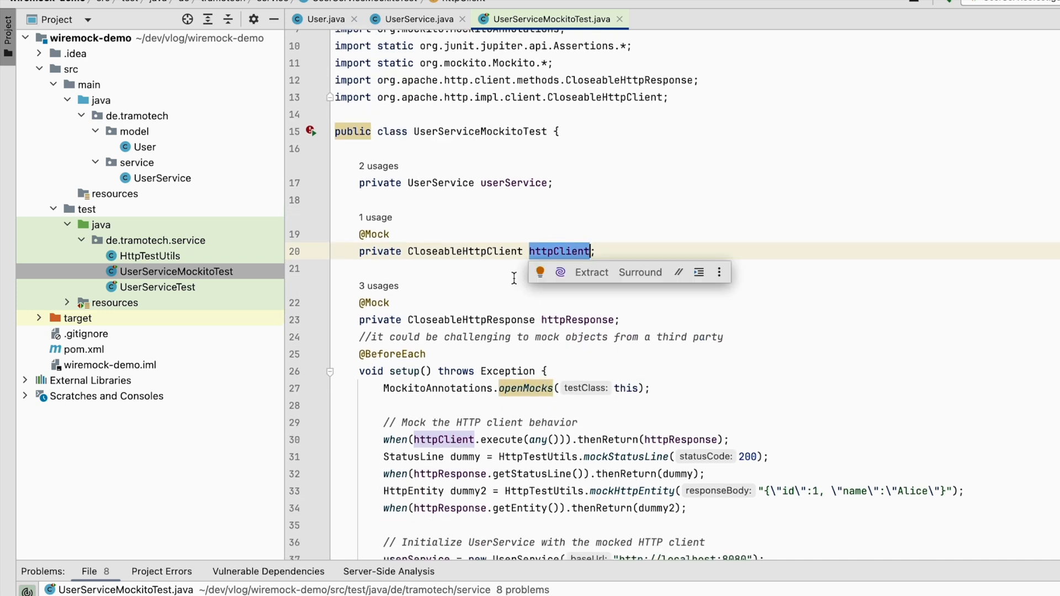
{"action": "mouse_move", "coordinate": [492, 312]}
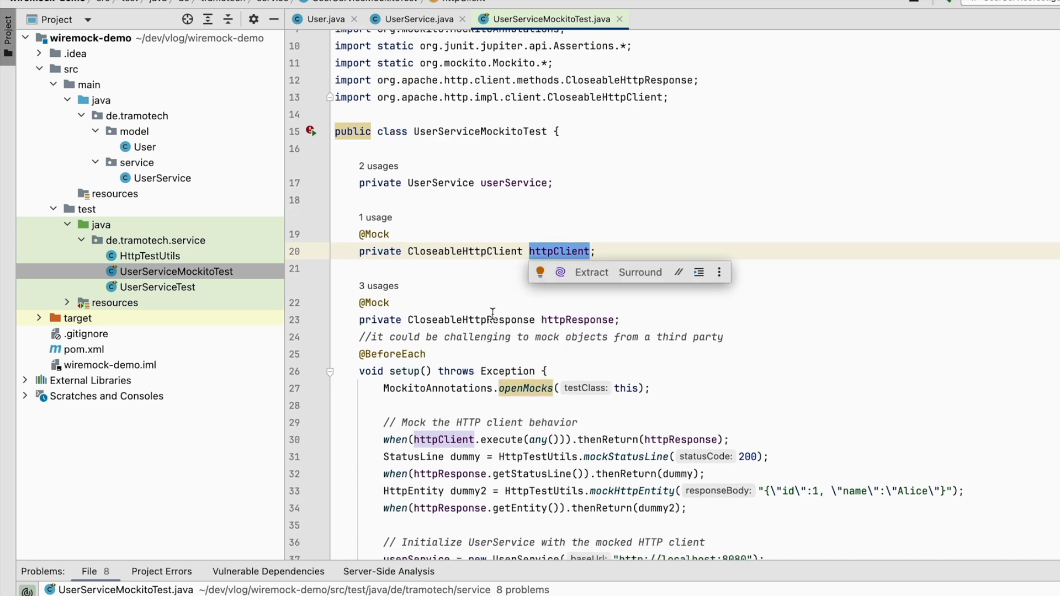
{"action": "scroll", "scroll_direction": "down", "scroll_amount": 3}
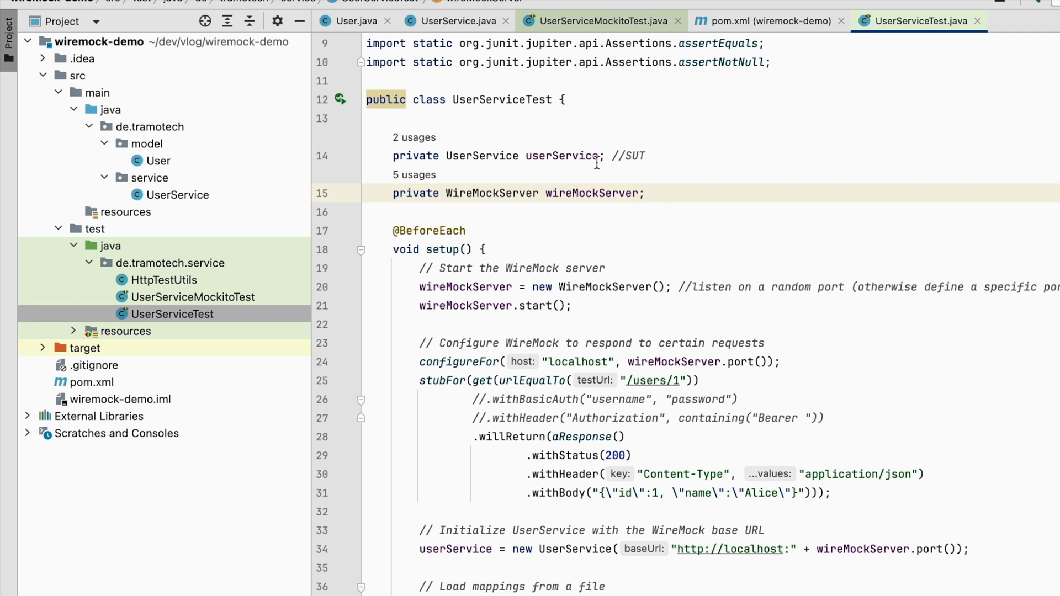
Step: Highlight WireMockServer and its usages in UserServiceTest and review the WireMock imports
{"action": "double_click", "coordinate": [491, 193]}
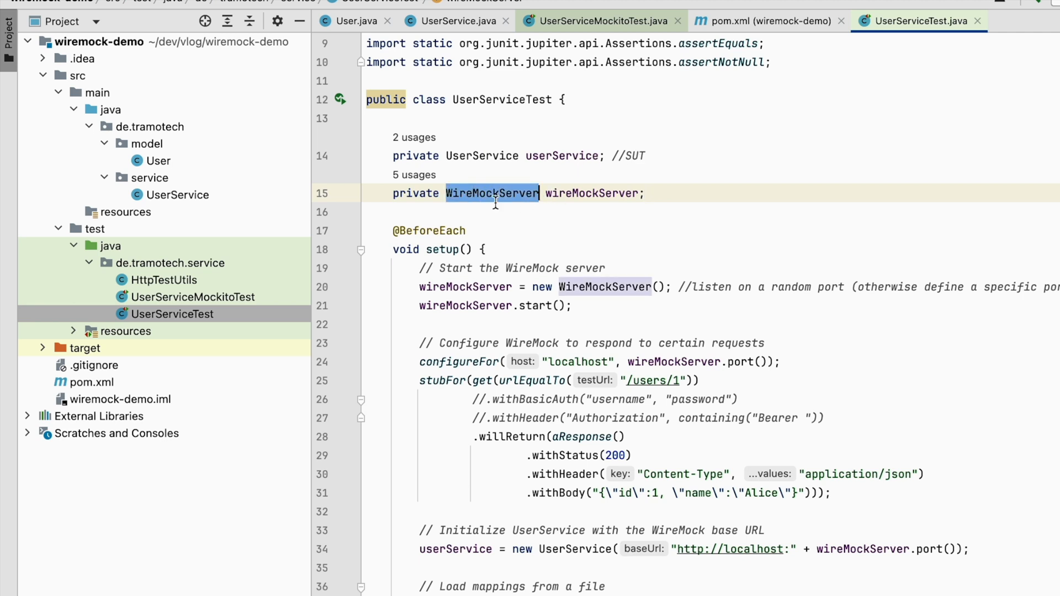
{"action": "mouse_move", "coordinate": [606, 193]}
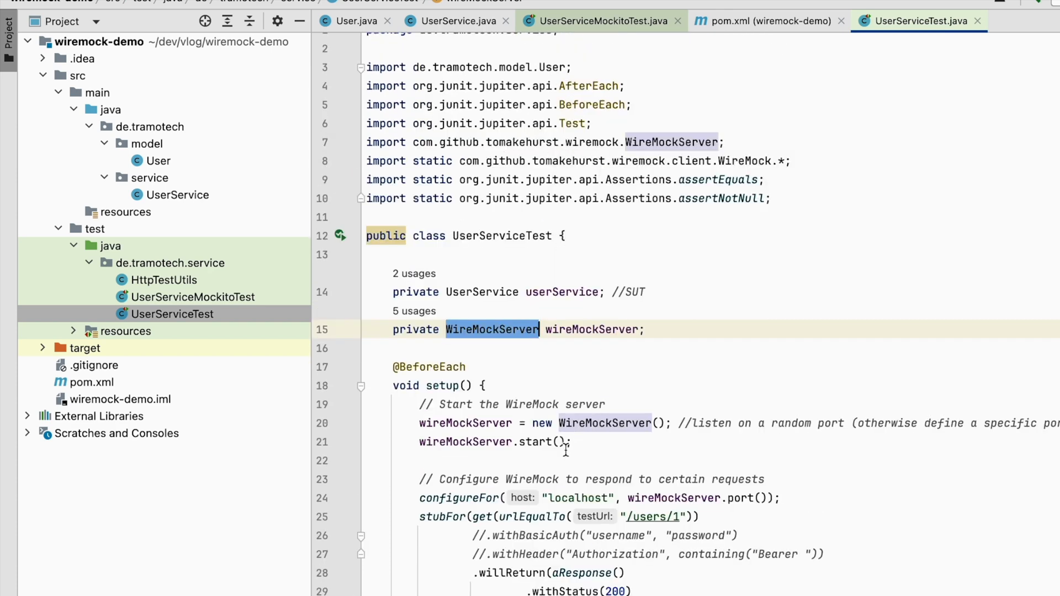
{"action": "scroll", "scroll_direction": "down", "scroll_amount": 3}
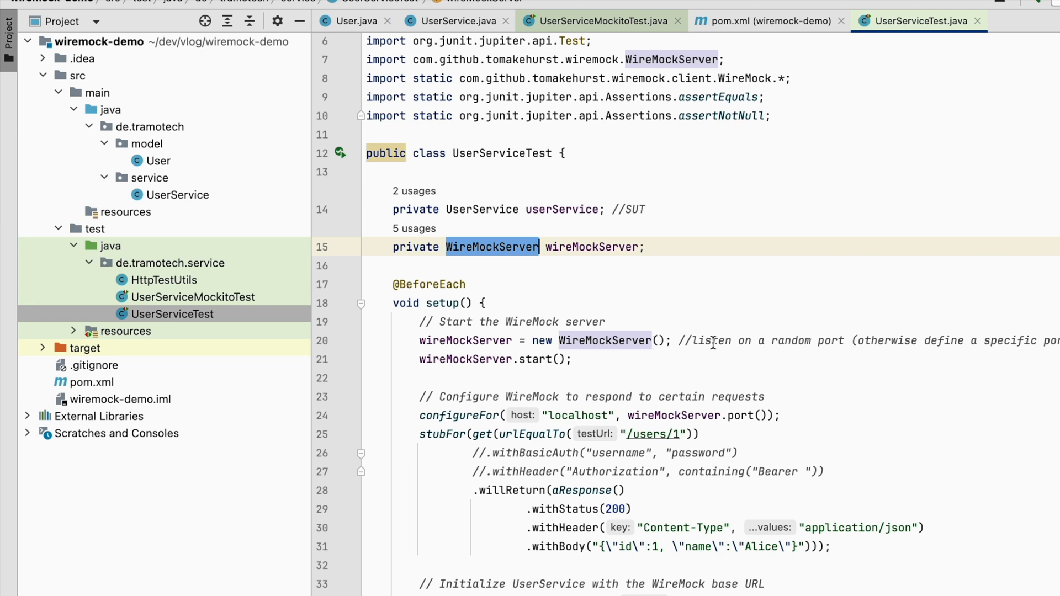
{"action": "mouse_move", "coordinate": [739, 344]}
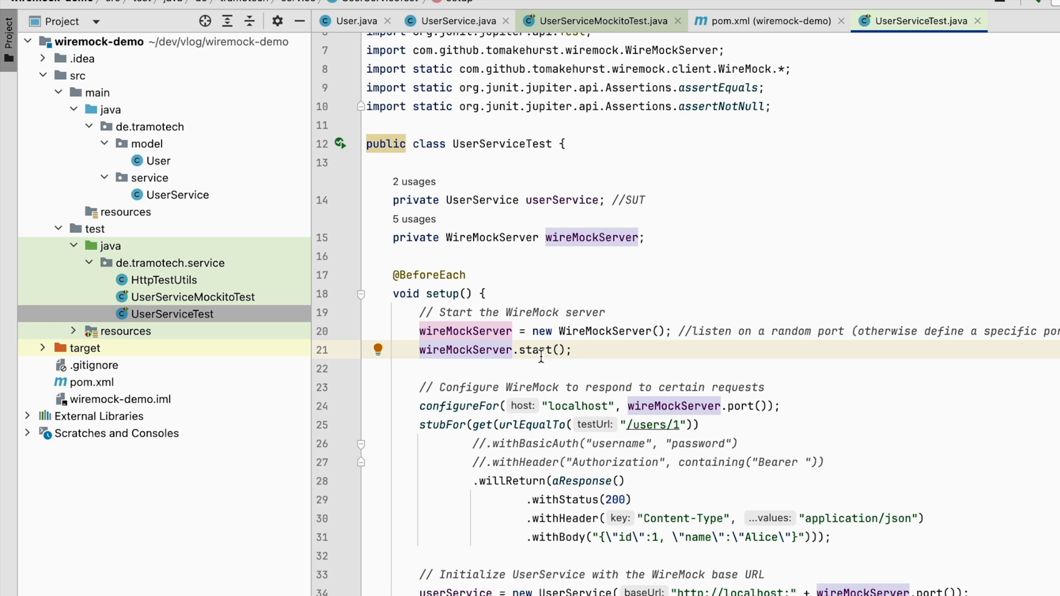
{"action": "left_click", "coordinate": [477, 350]}
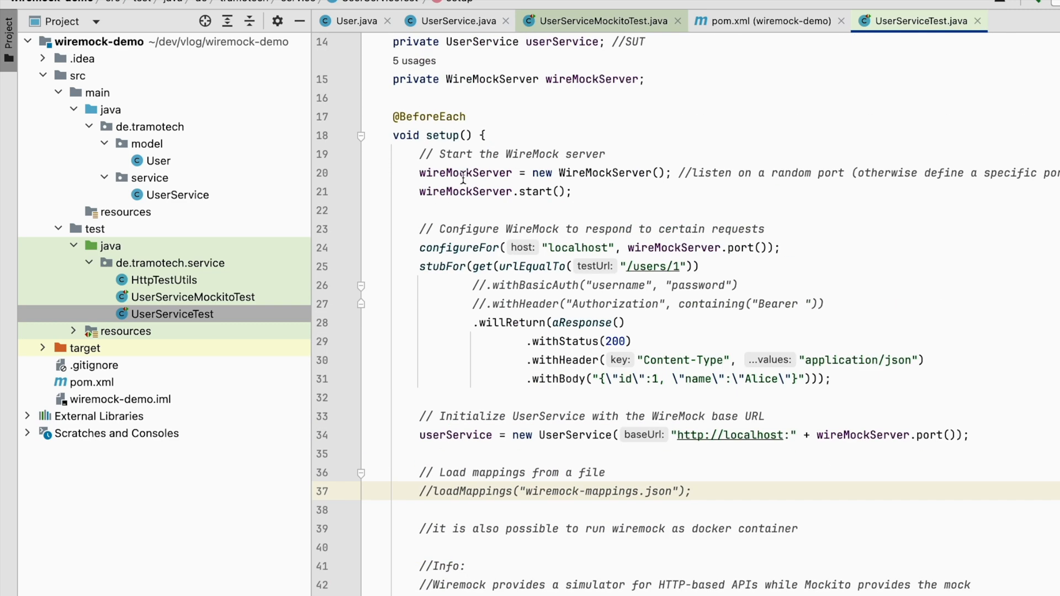
{"action": "scroll", "scroll_direction": "down", "scroll_amount": 3}
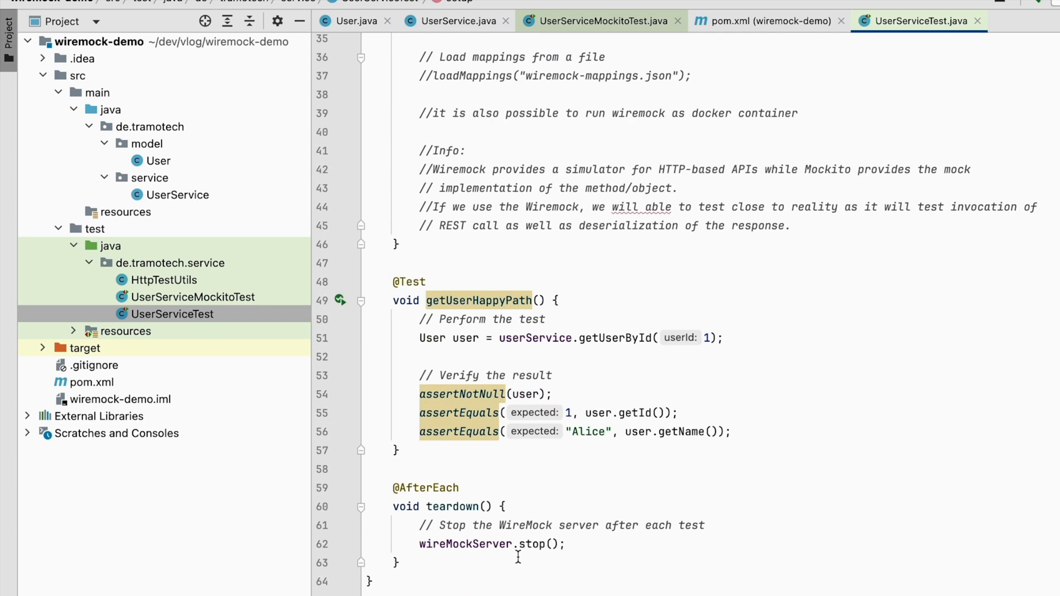
{"action": "mouse_move", "coordinate": [399, 357]}
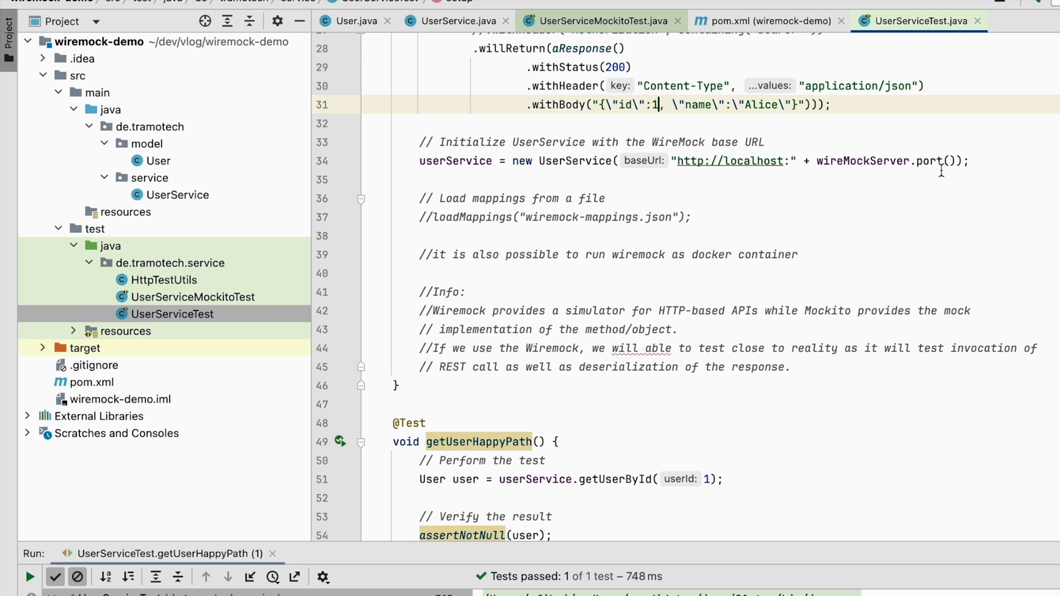
Step: Run the getUserHappyPath test and reveal wiremock-mappings.json under test/resources
{"action": "type", "text": "2"}
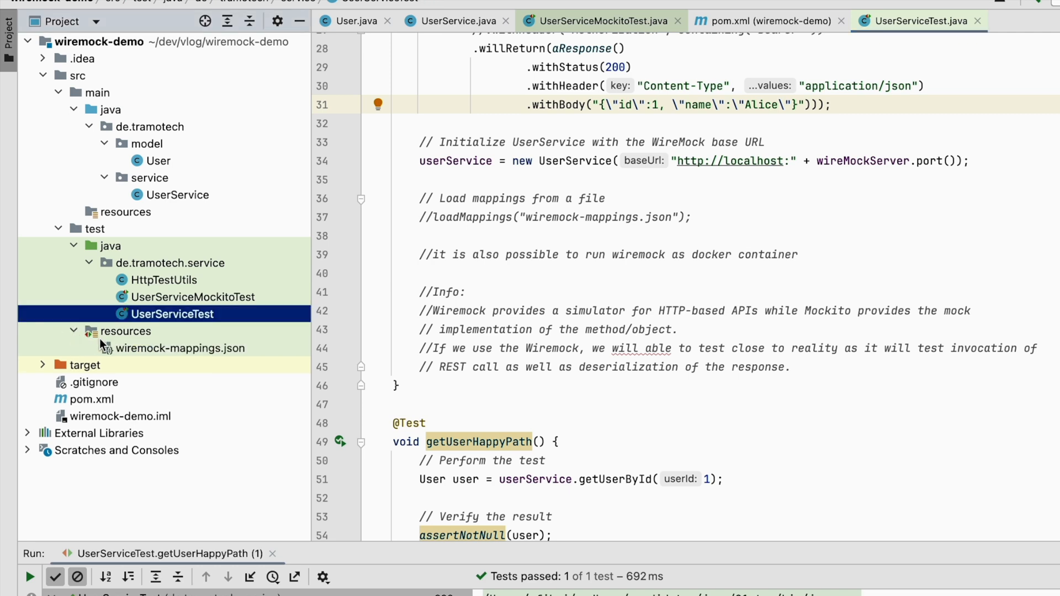
Step: Open wiremock-mappings.json showing the GET /users/1 stub returning status 200 with a JSON user body
{"action": "double_click", "coordinate": [179, 348]}
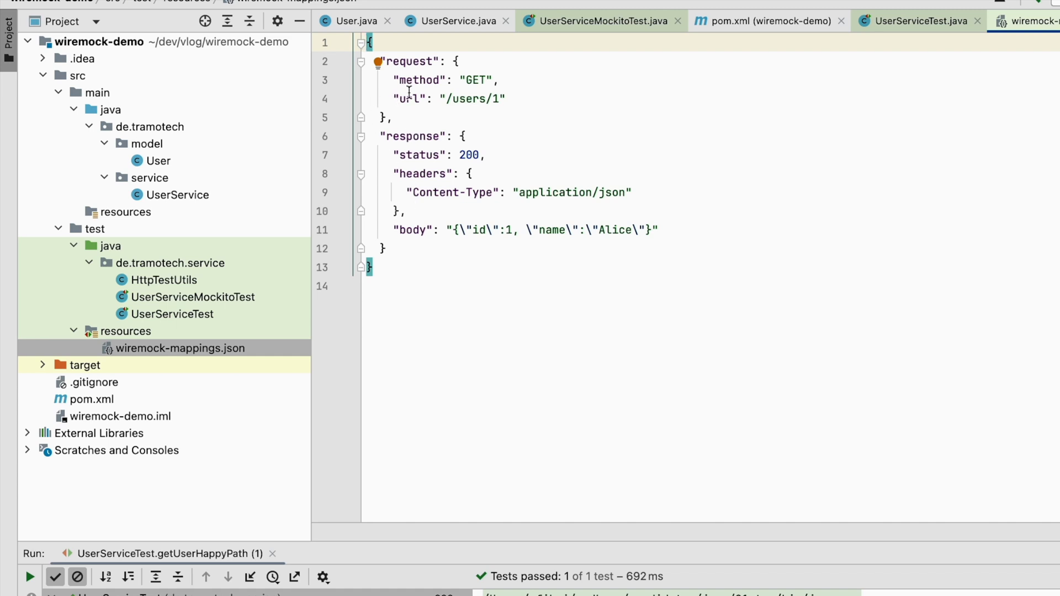
{"action": "mouse_move", "coordinate": [480, 110]}
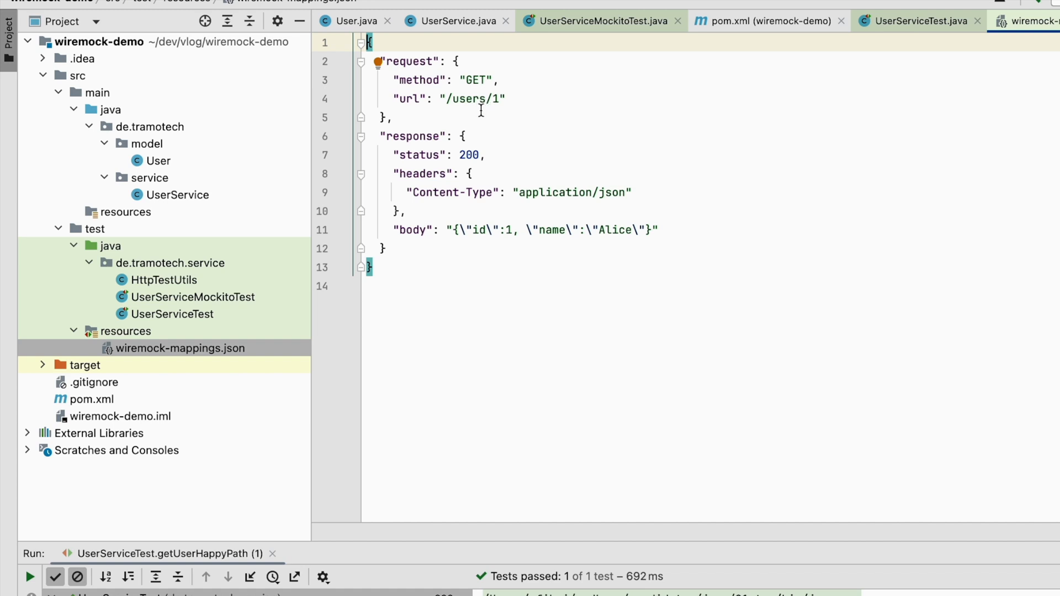
{"action": "mouse_move", "coordinate": [464, 184]}
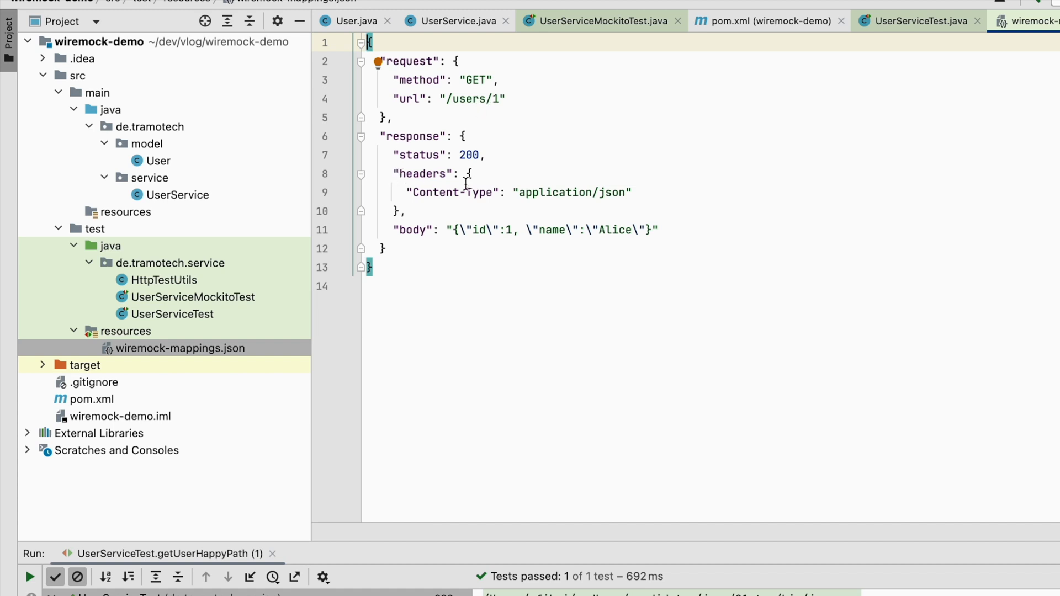
{"action": "mouse_move", "coordinate": [200, 327]}
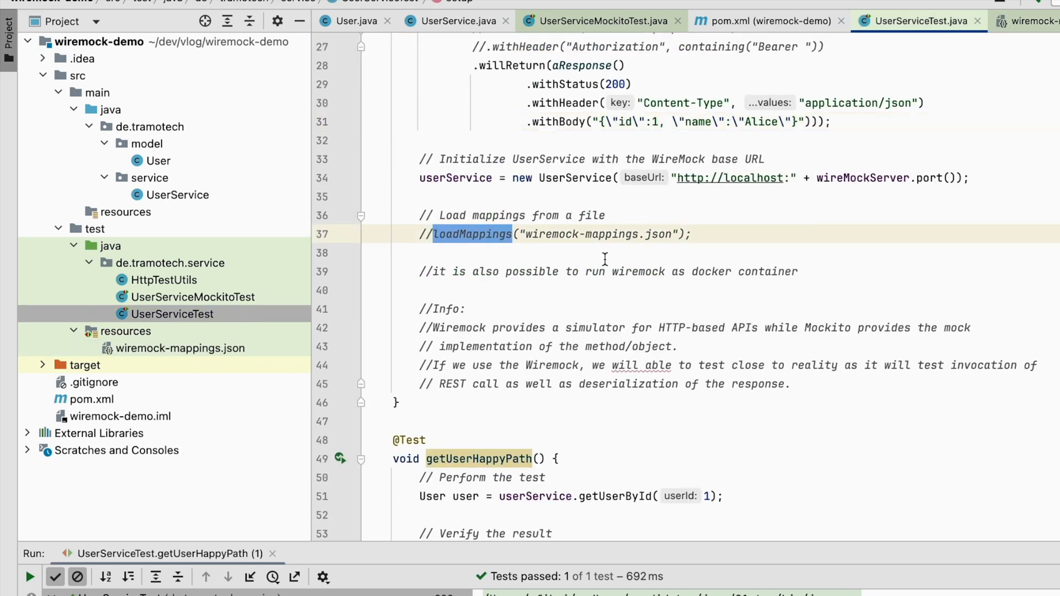
{"action": "mouse_move", "coordinate": [548, 252]}
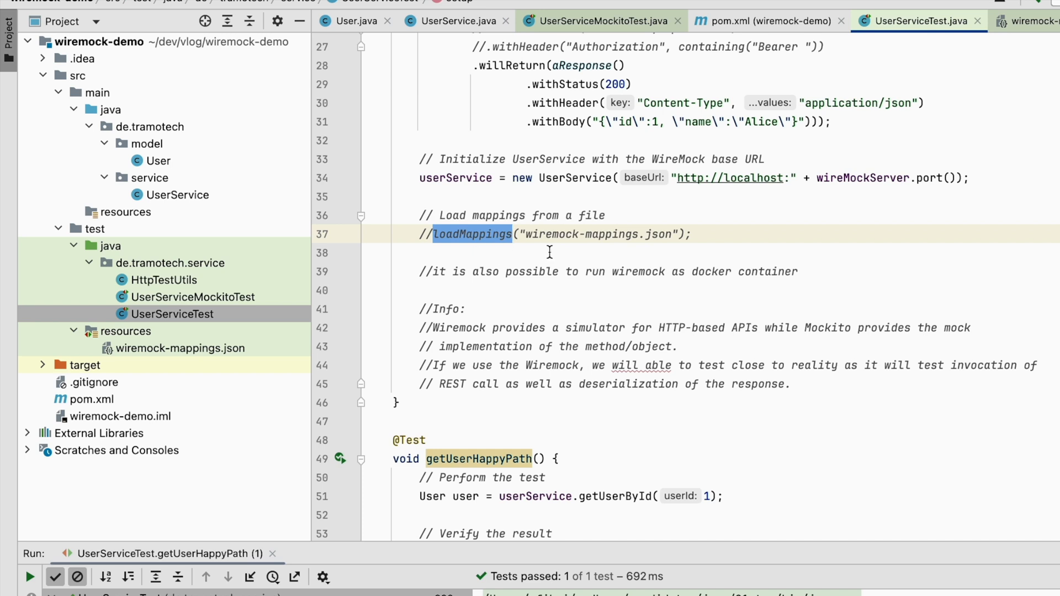
Step: Highlight the wiremock-mappings.json file name in the commented-out loadMappings call
{"action": "double_click", "coordinate": [598, 234]}
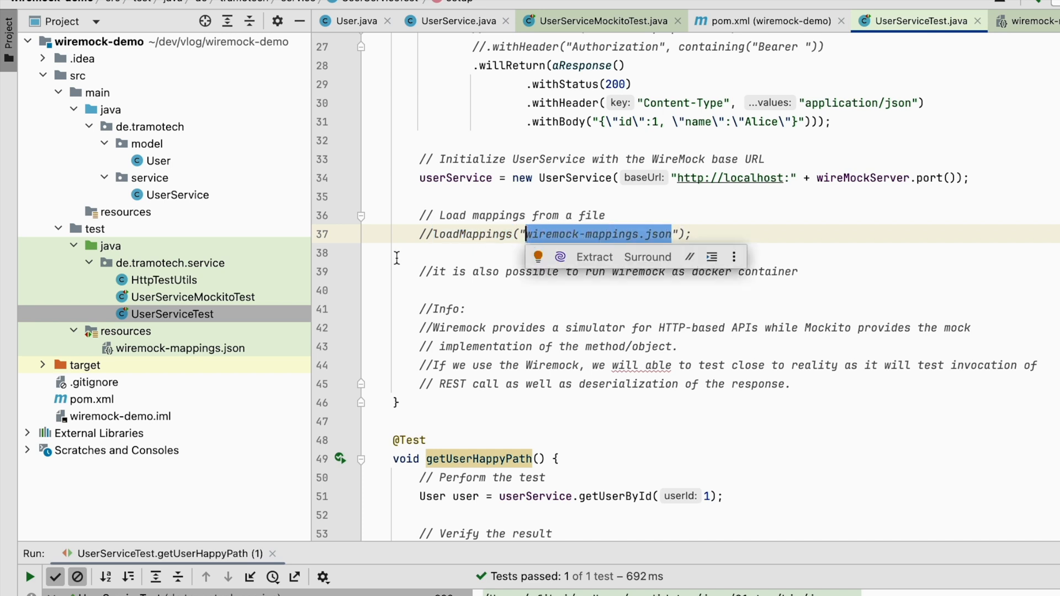
{"action": "mouse_move", "coordinate": [734, 322]}
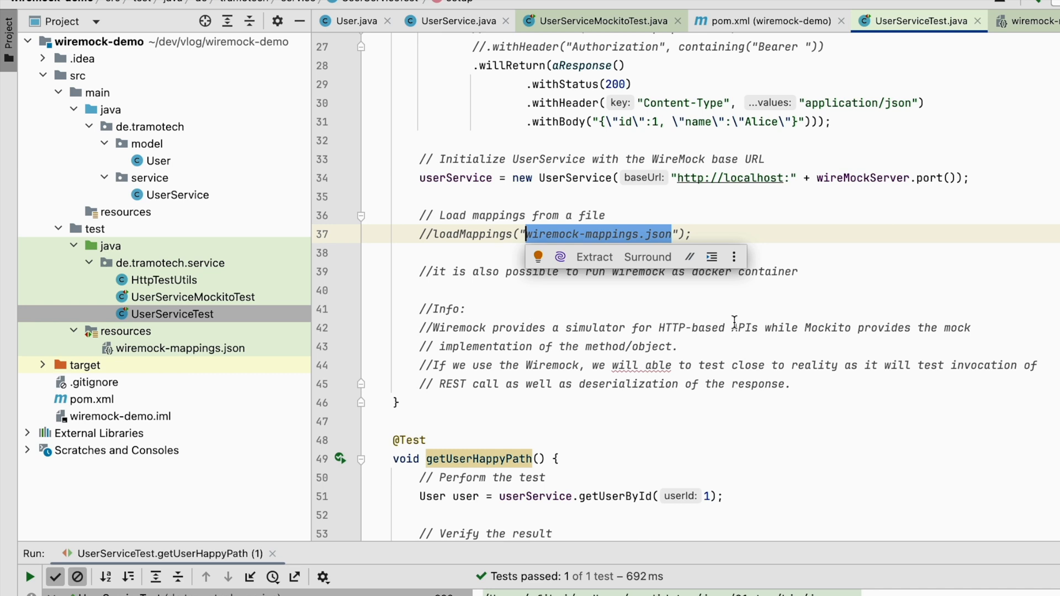